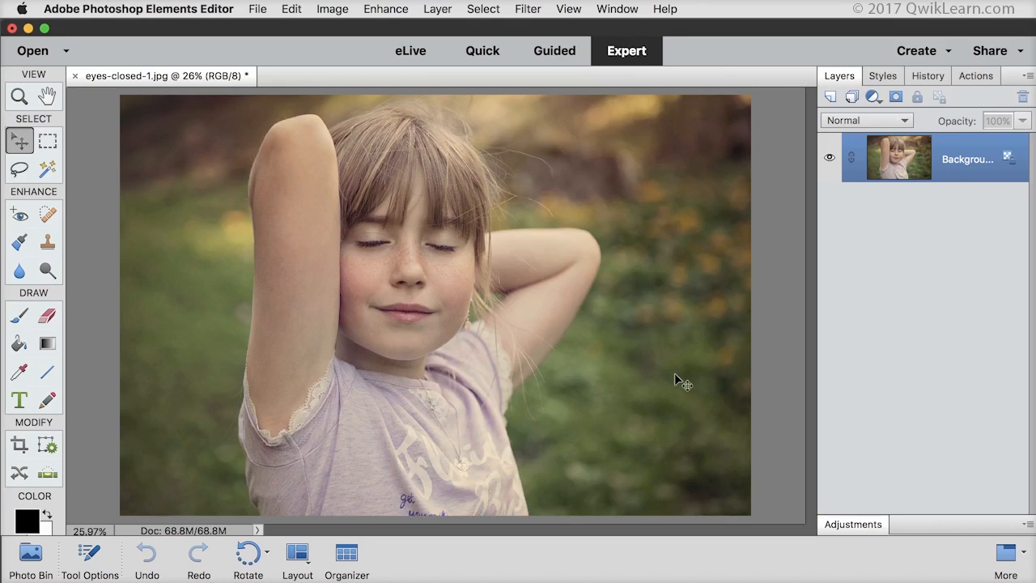
mouse_move(887, 296)
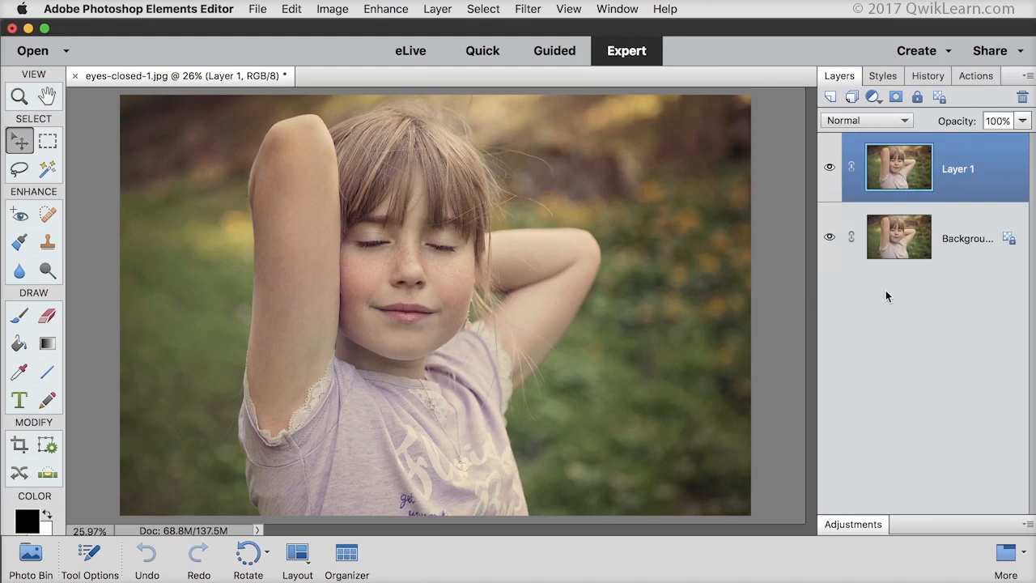
mouse_move(746, 265)
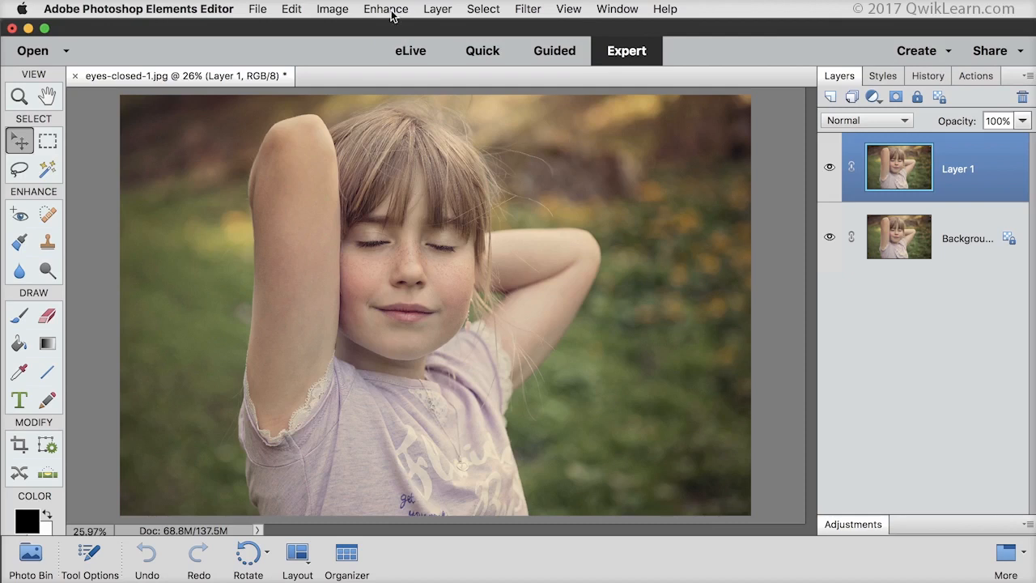
Step: Start Enhance > Open Closed Eyes on the girl's photo and try the sample woman's eyes
click(385, 9)
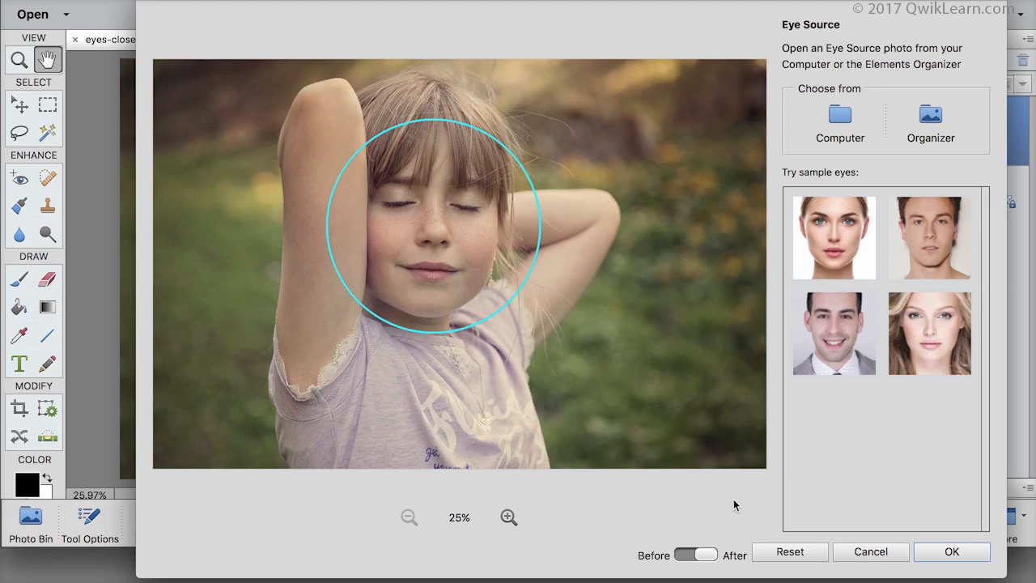
mouse_move(501, 306)
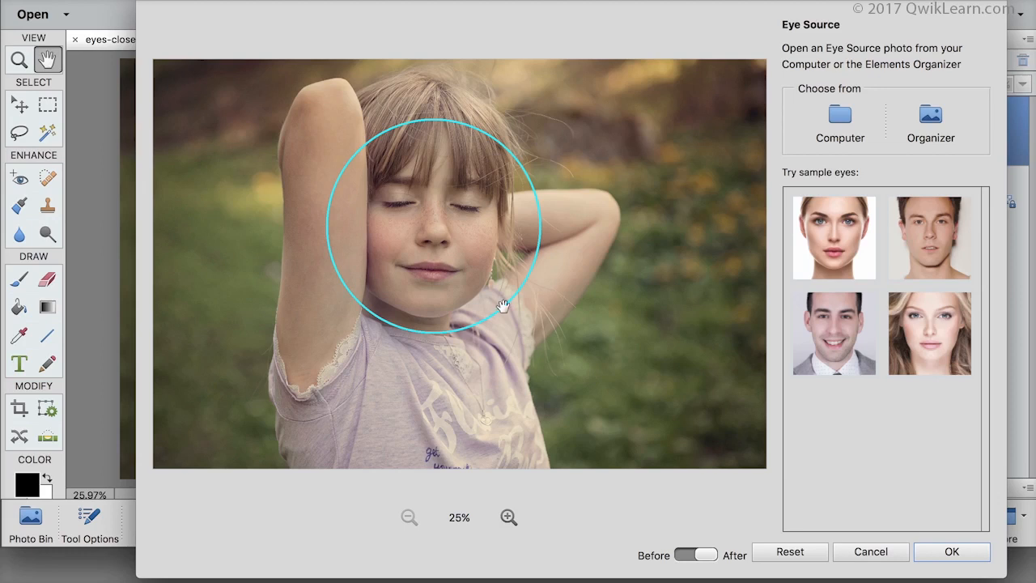
mouse_move(923, 251)
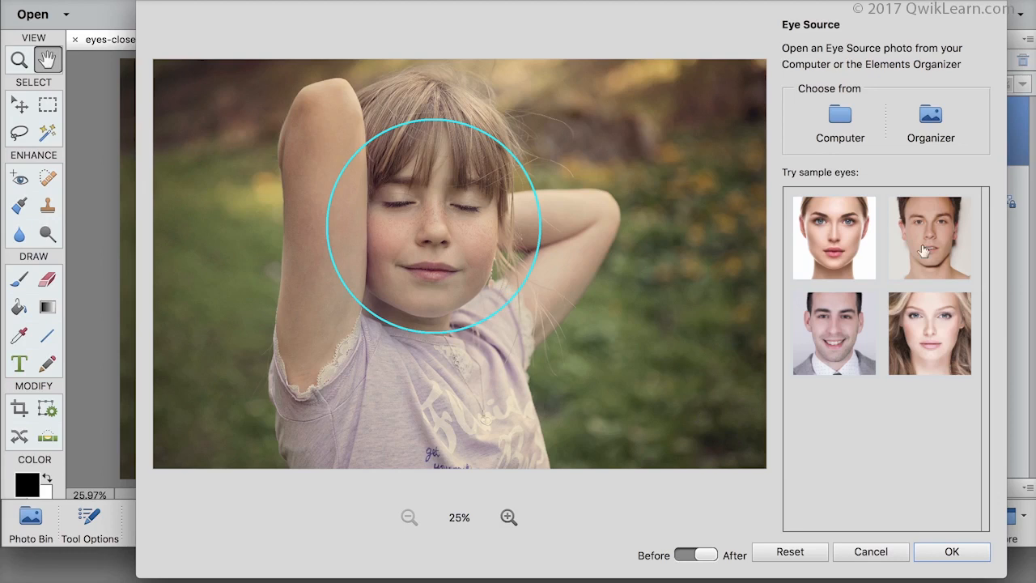
mouse_move(904, 259)
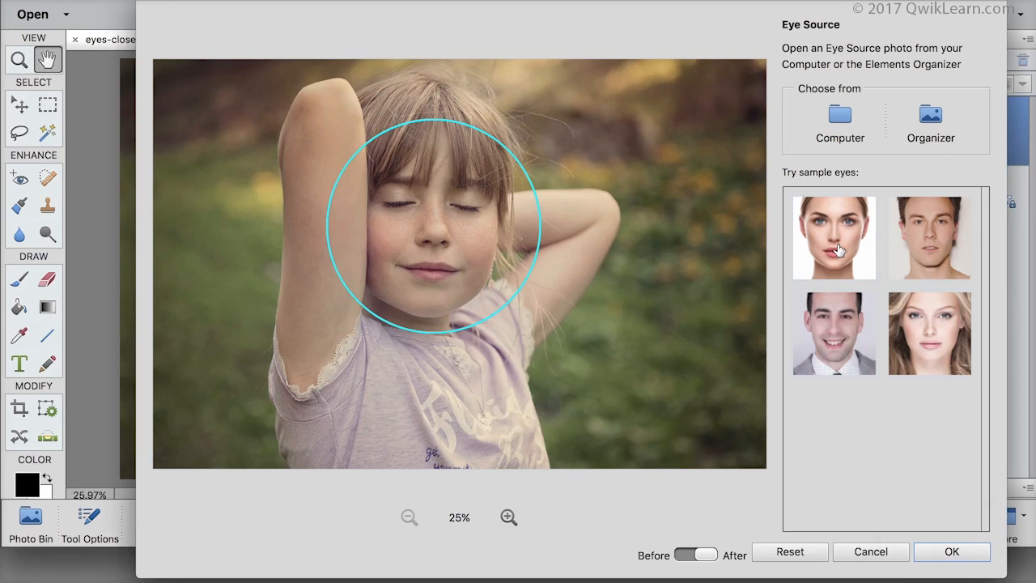
click(834, 237)
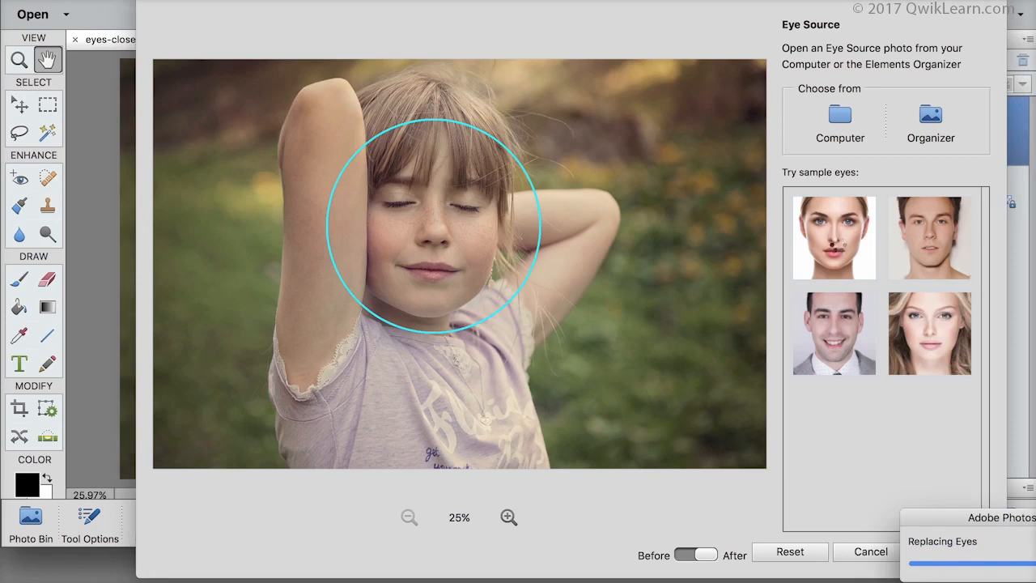
click(834, 237)
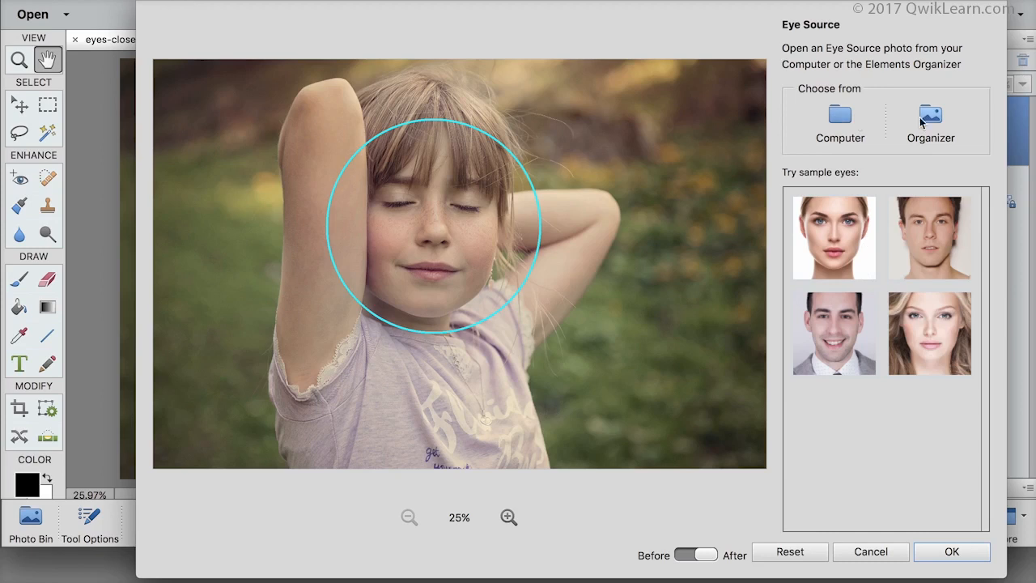
Step: Load child-eyes.jpg from the computer as the eye source
click(840, 120)
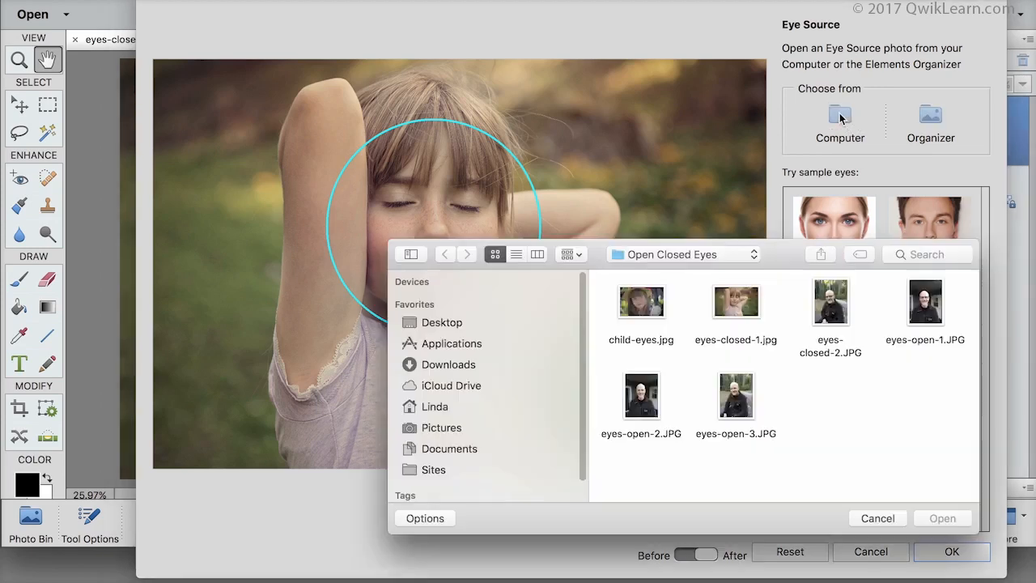
mouse_move(736, 304)
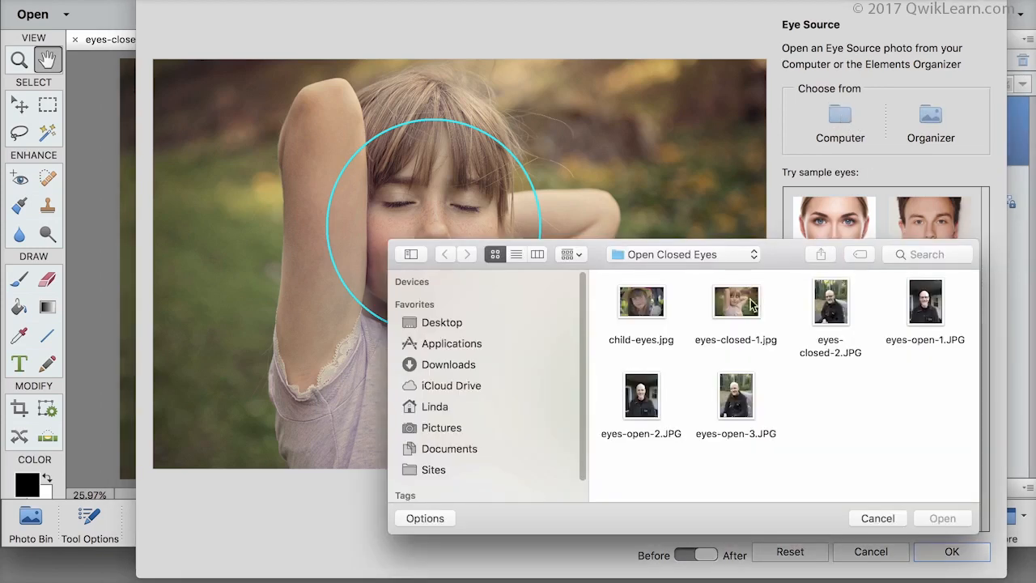
click(641, 302)
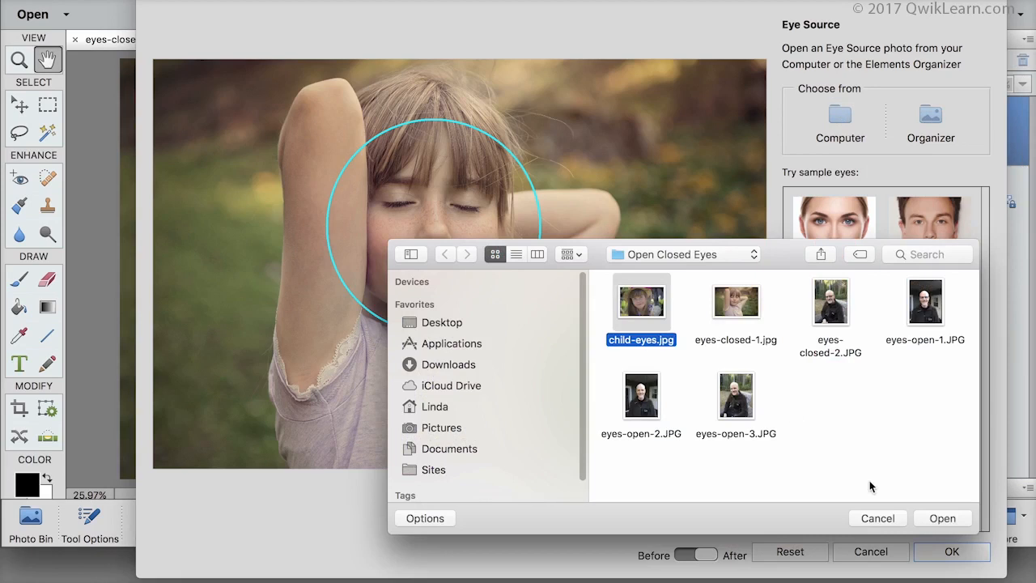
click(942, 518)
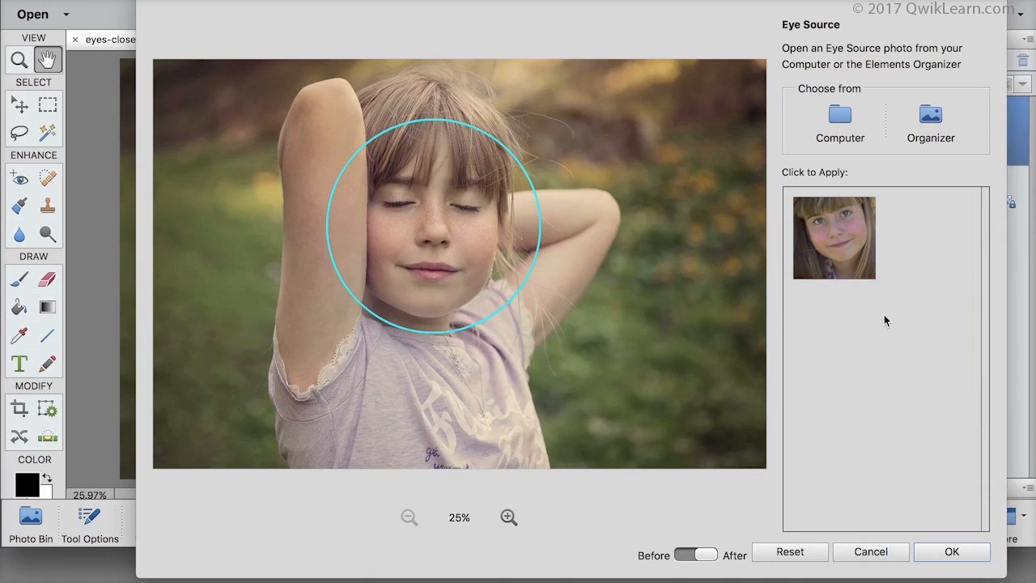
mouse_move(836, 249)
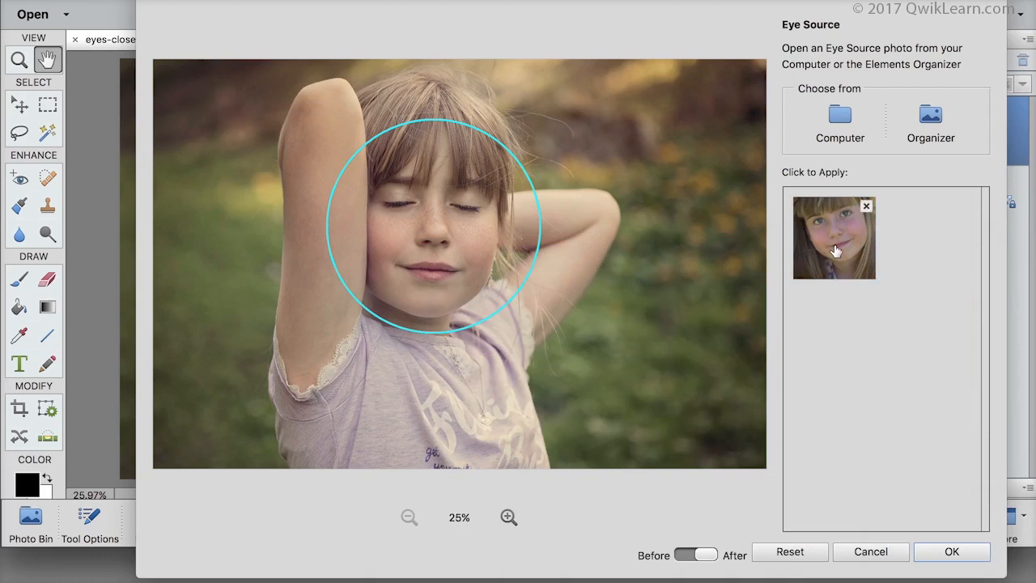
Step: Apply the child-eyes thumbnail's open eyes to the girl
click(835, 237)
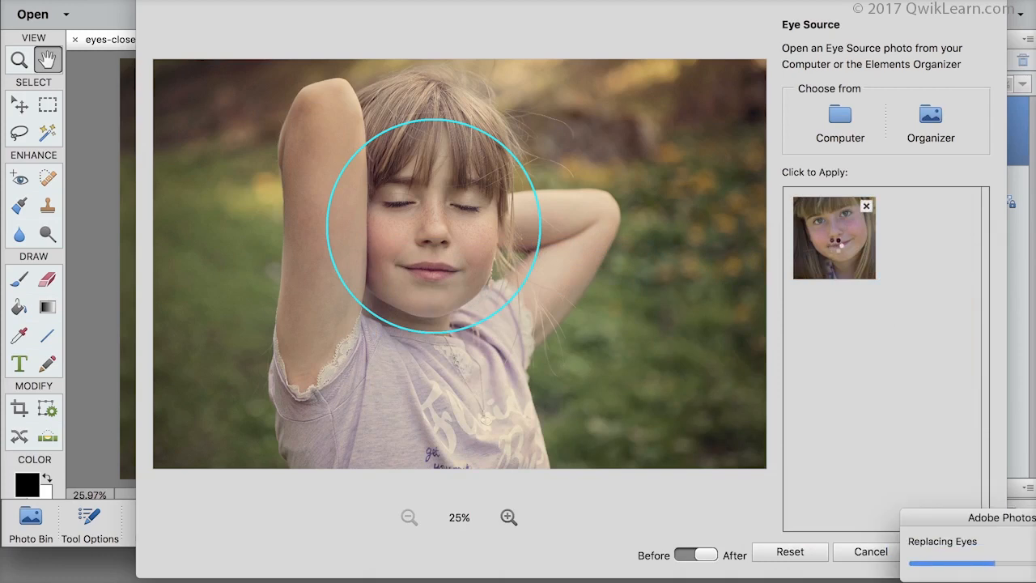
click(835, 238)
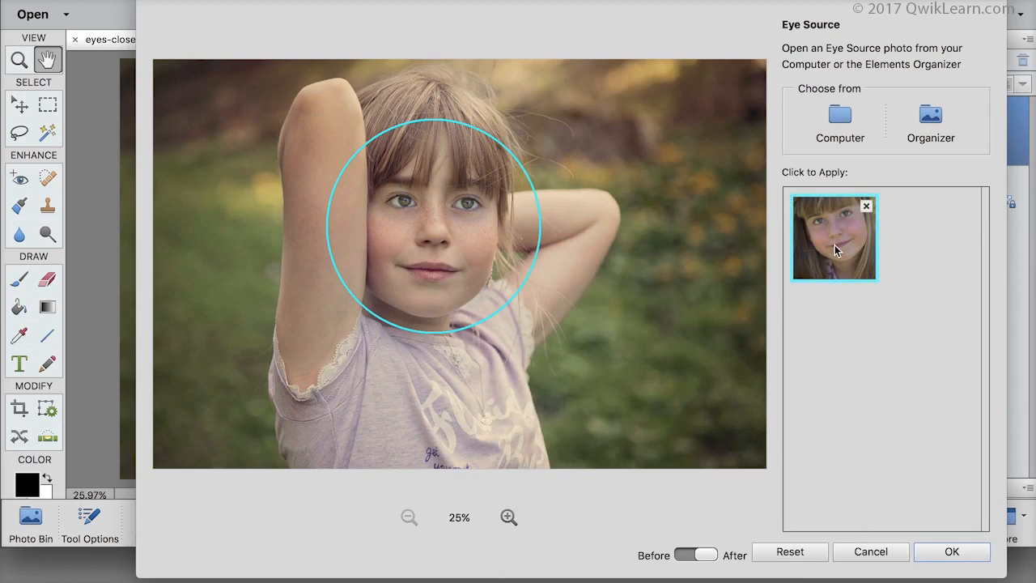
mouse_move(836, 258)
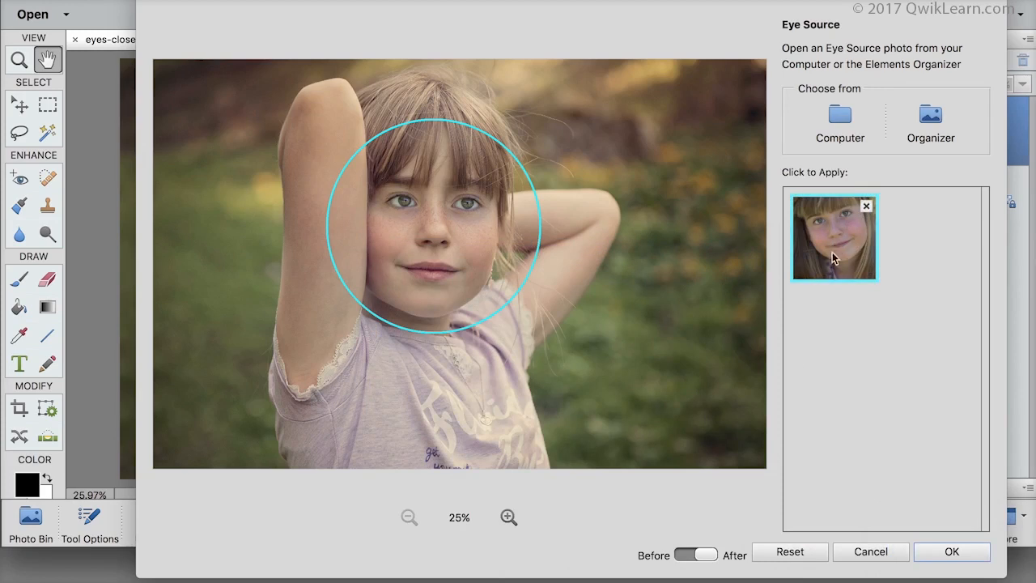
click(833, 236)
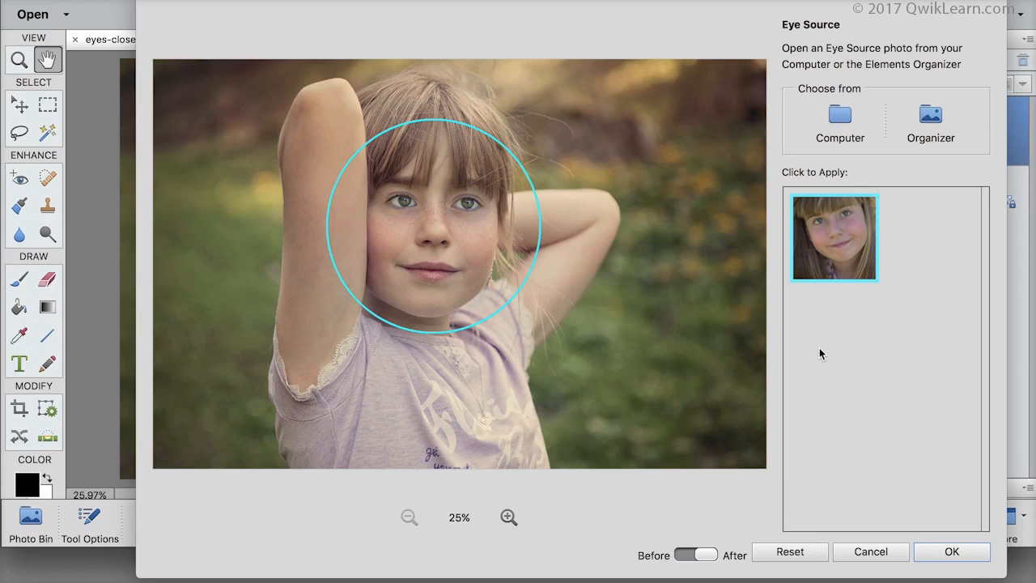
mouse_move(688, 467)
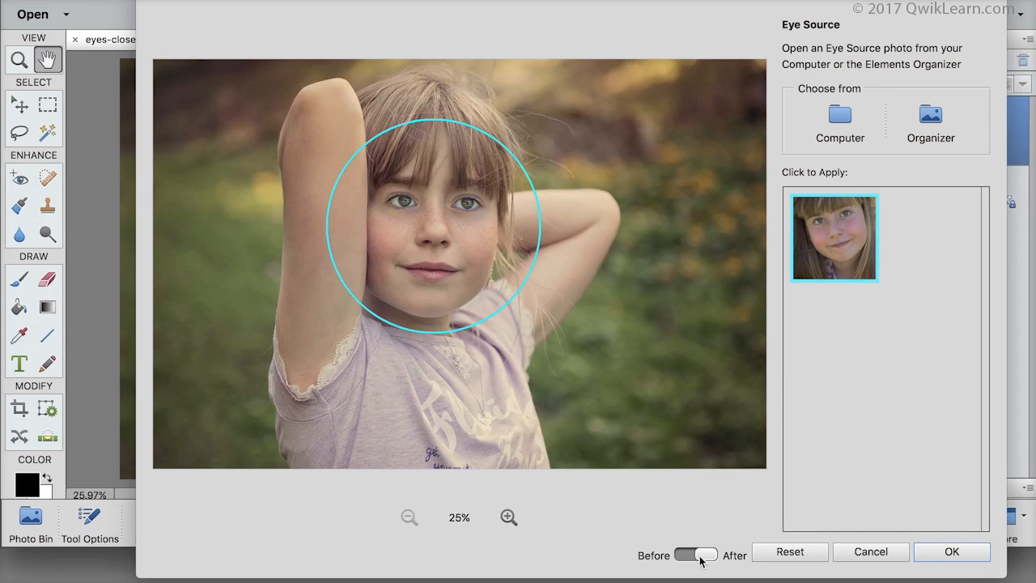
Step: Compare the result with the original using Before/After, then accept the replacement
click(698, 555)
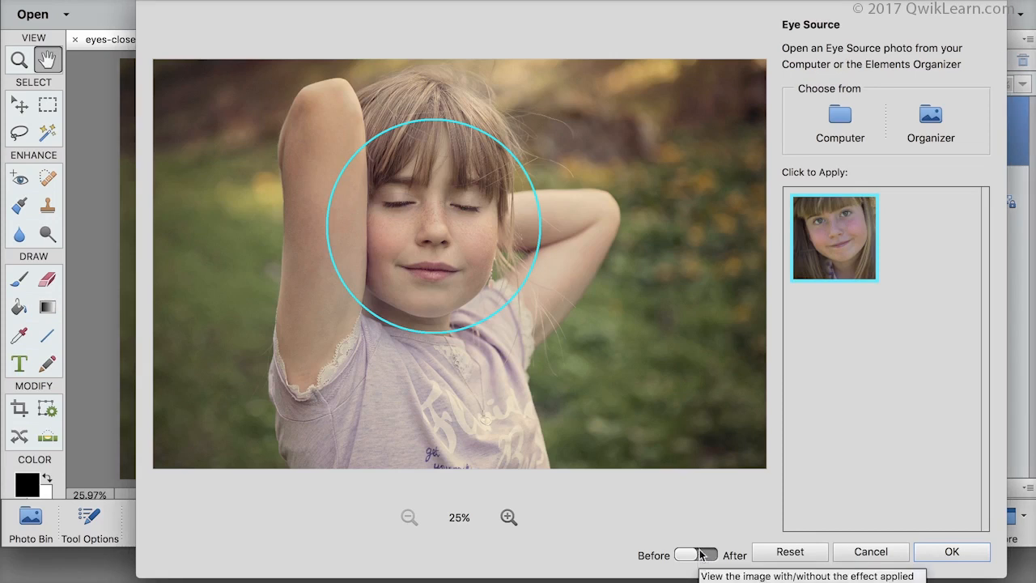
click(695, 554)
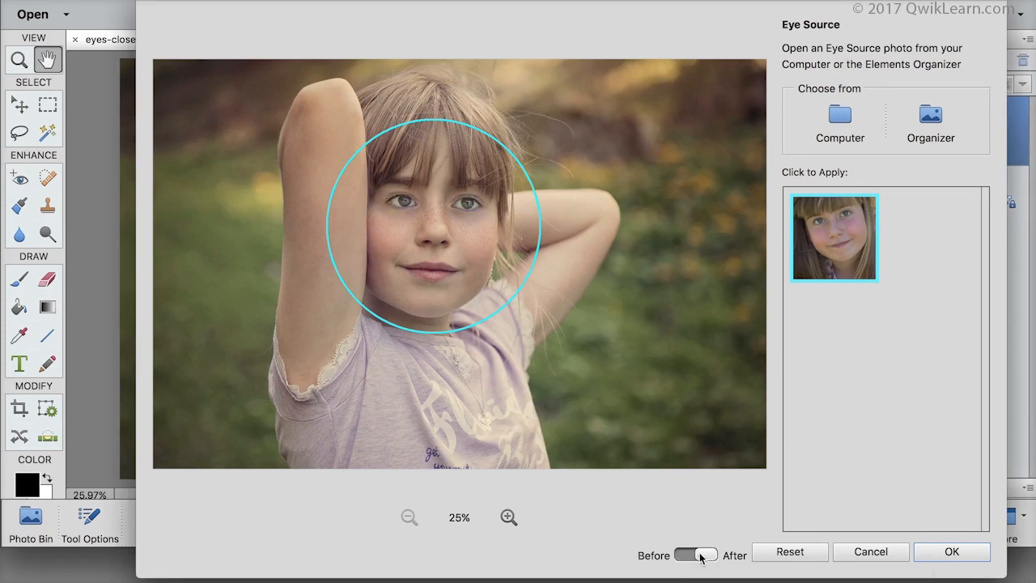
click(696, 554)
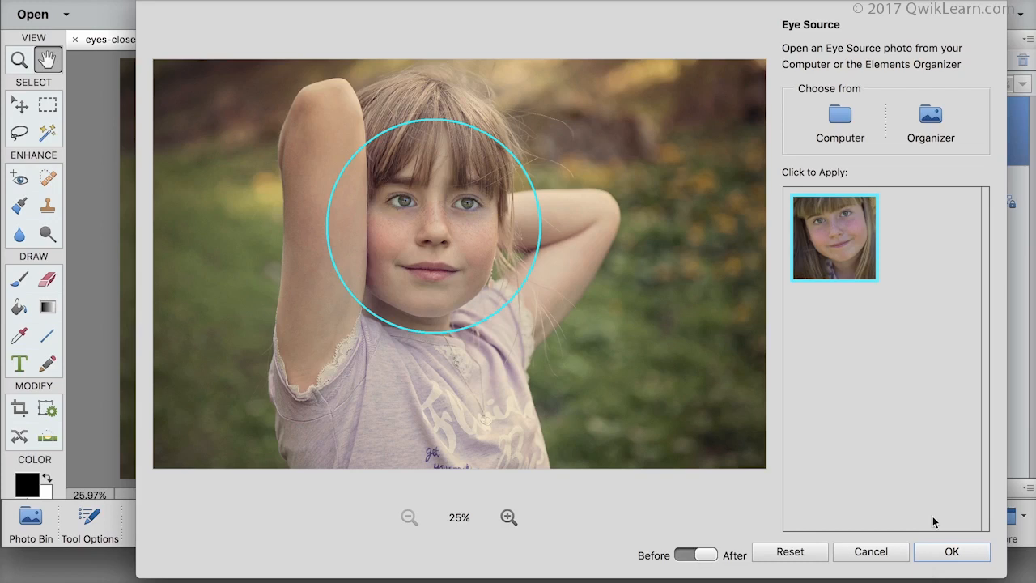
click(951, 551)
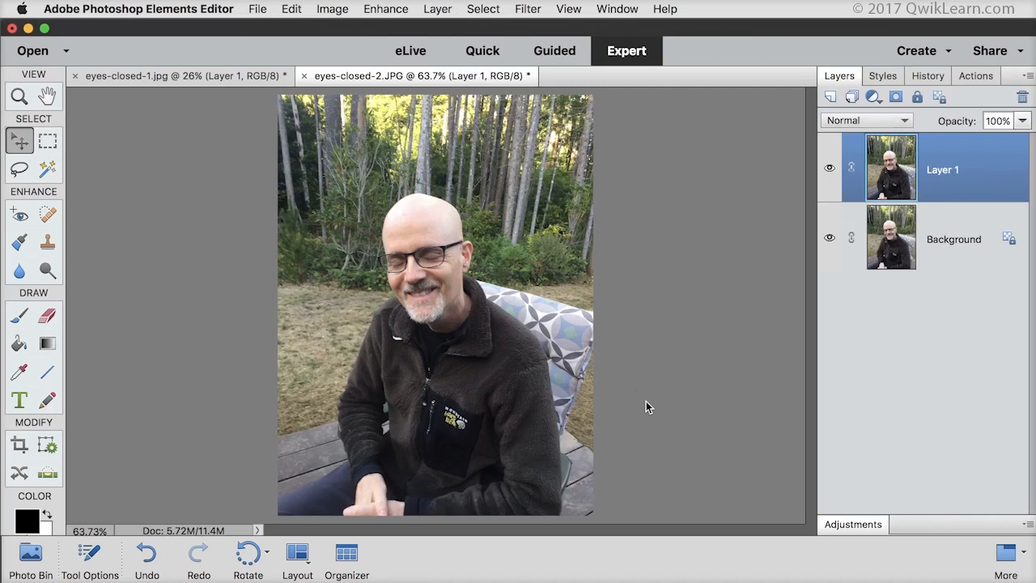
mouse_move(601, 322)
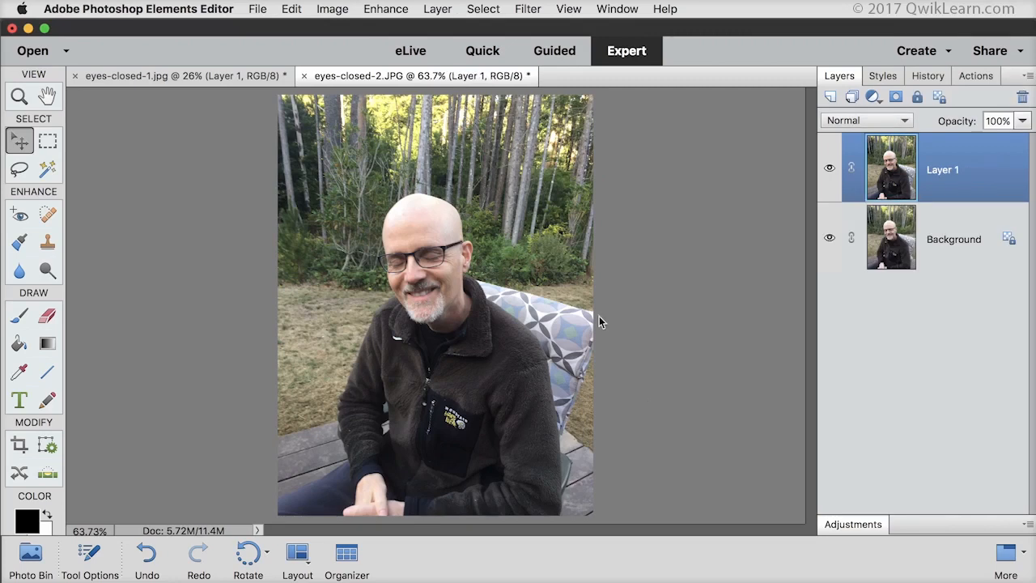
Step: Choose Enhance > Open Closed Eyes for the man's photo on Layer 1
click(385, 9)
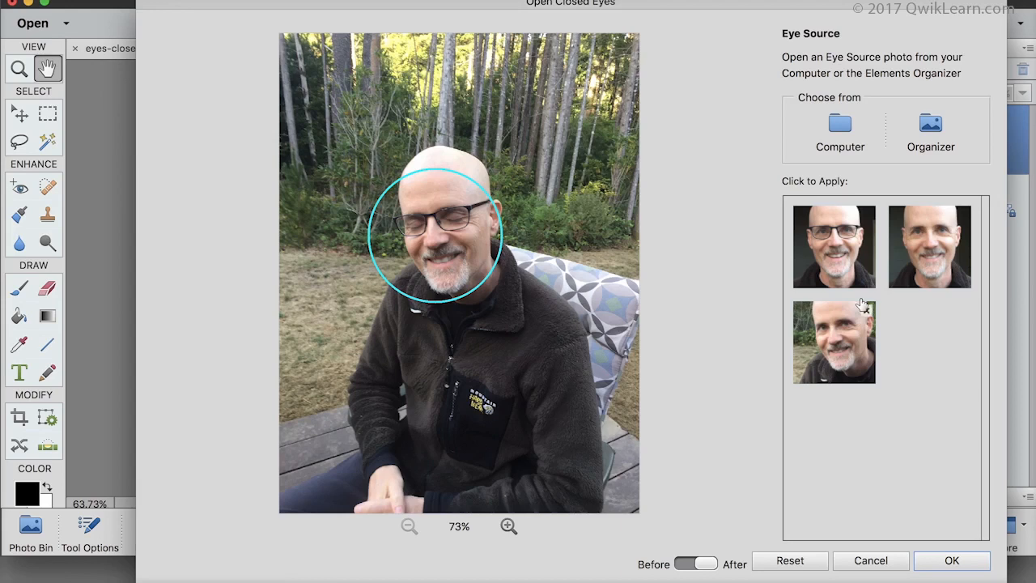
mouse_move(917, 332)
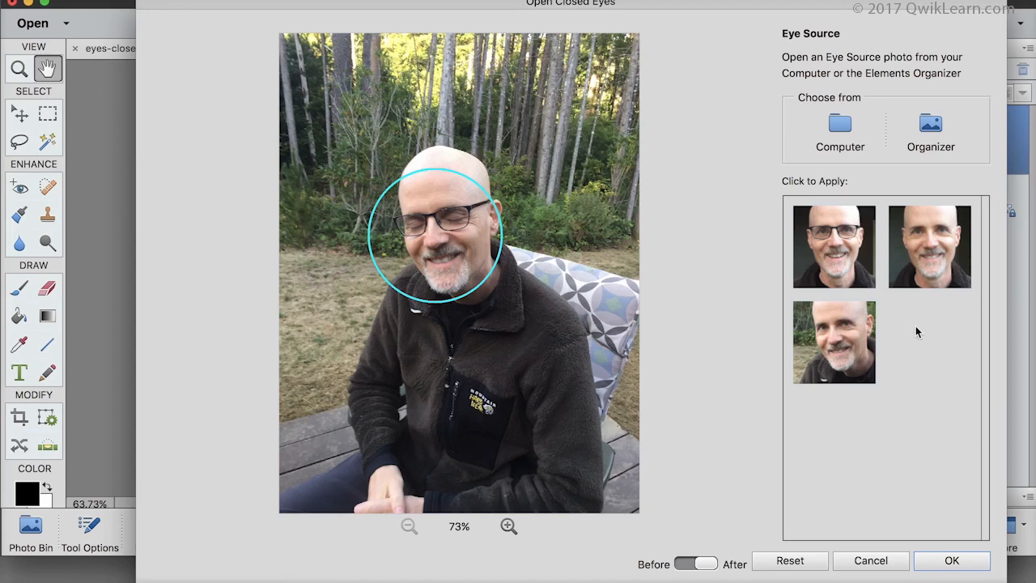
mouse_move(850, 263)
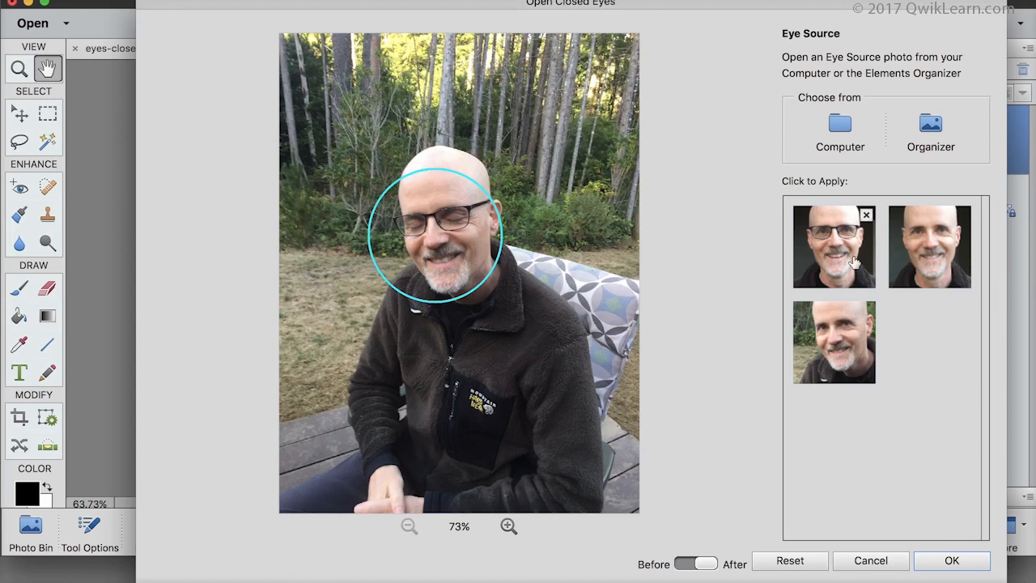
Step: Try all three sample faces as eye sources at 200% zoom, then accept the open eyes
click(833, 246)
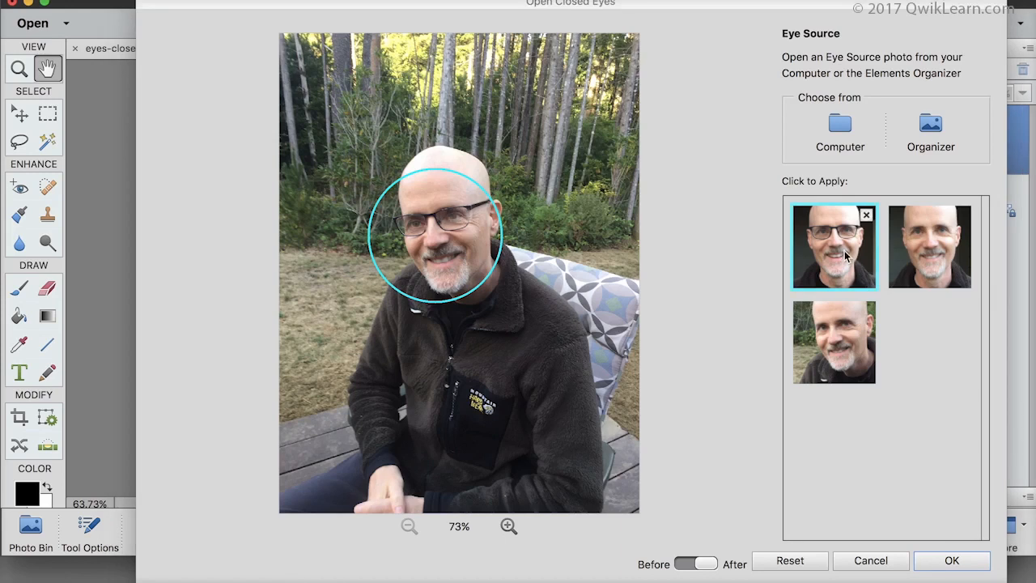
click(508, 526)
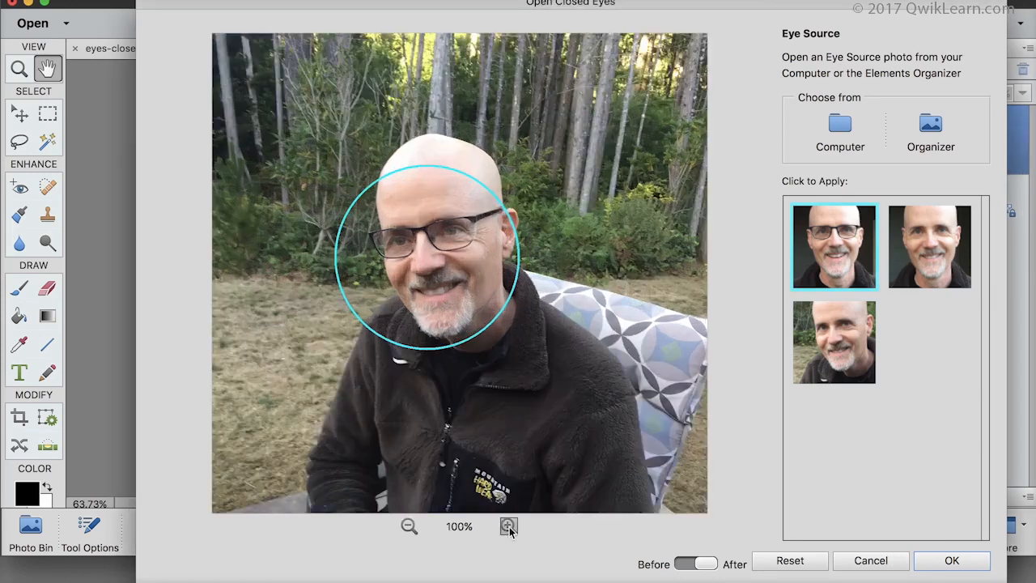
click(508, 526)
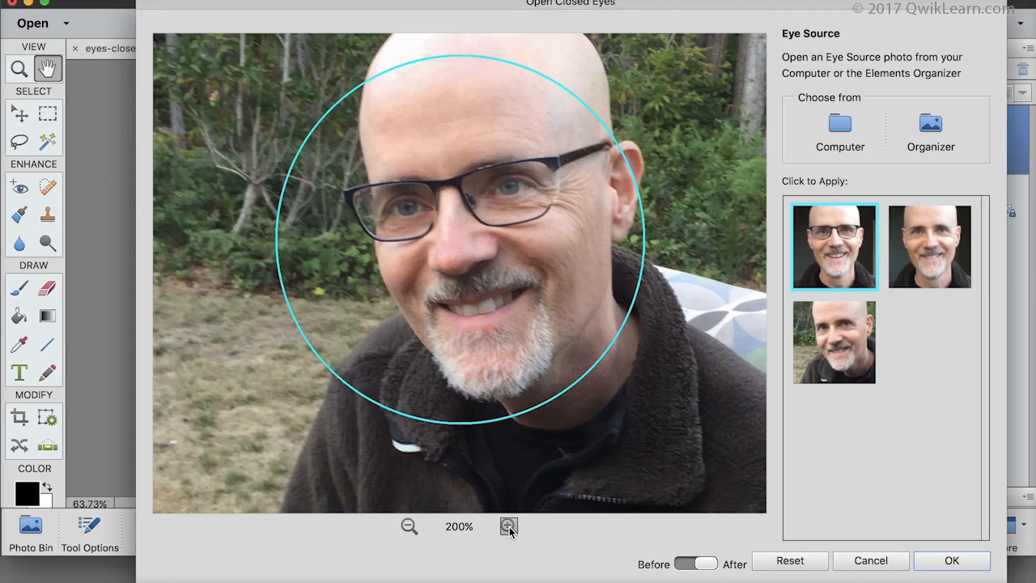
mouse_move(569, 233)
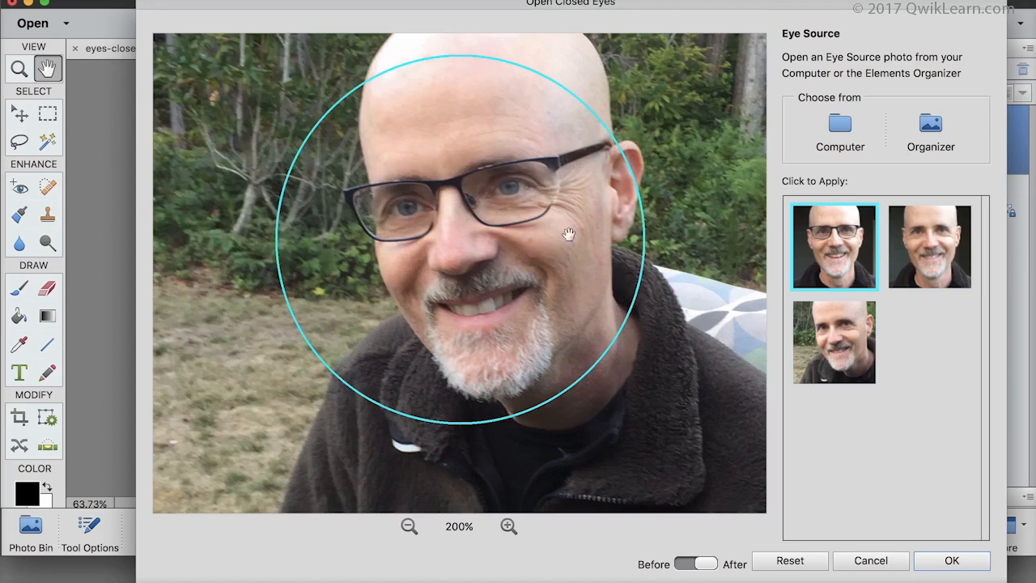
mouse_move(740, 206)
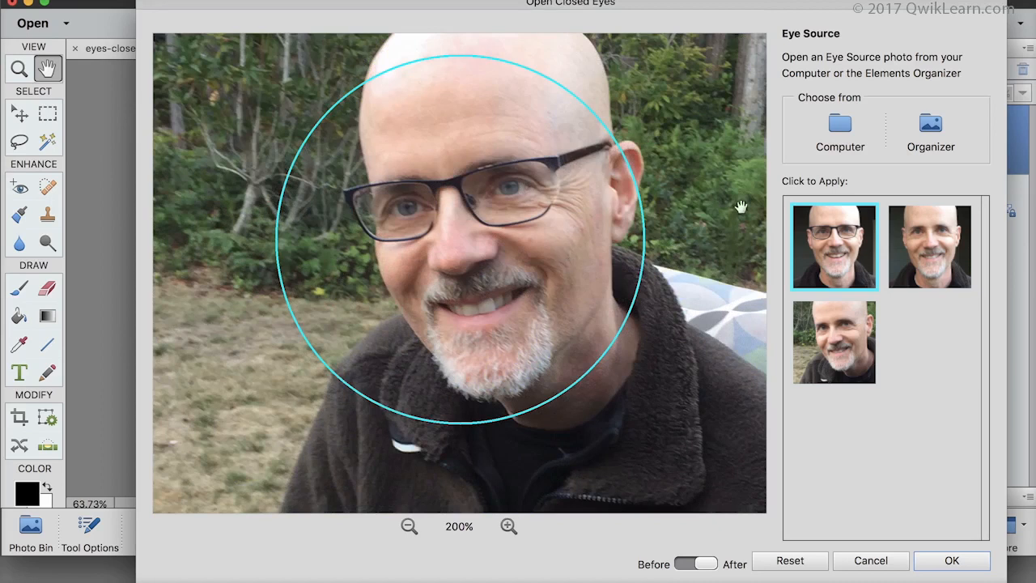
click(929, 246)
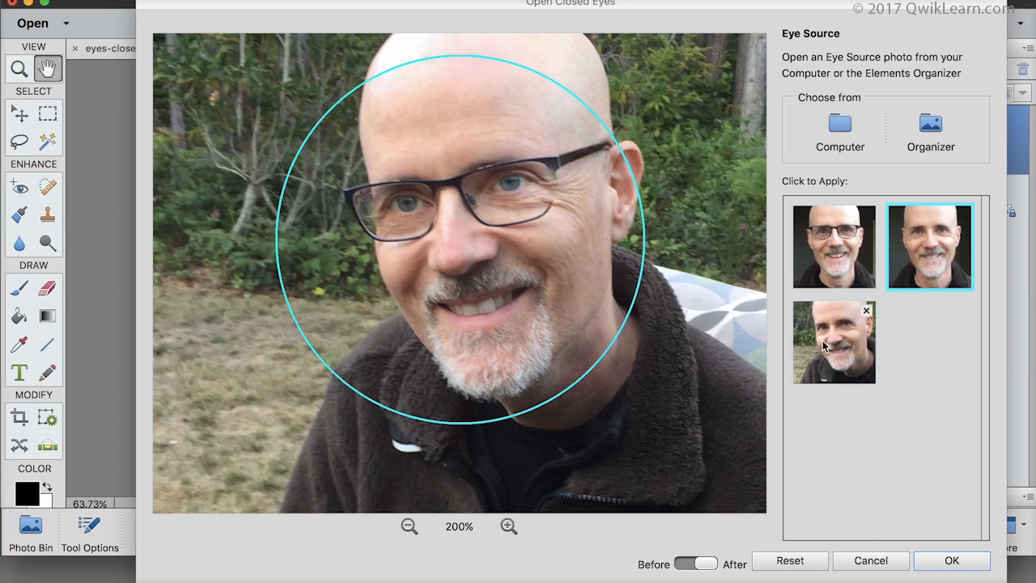
click(833, 342)
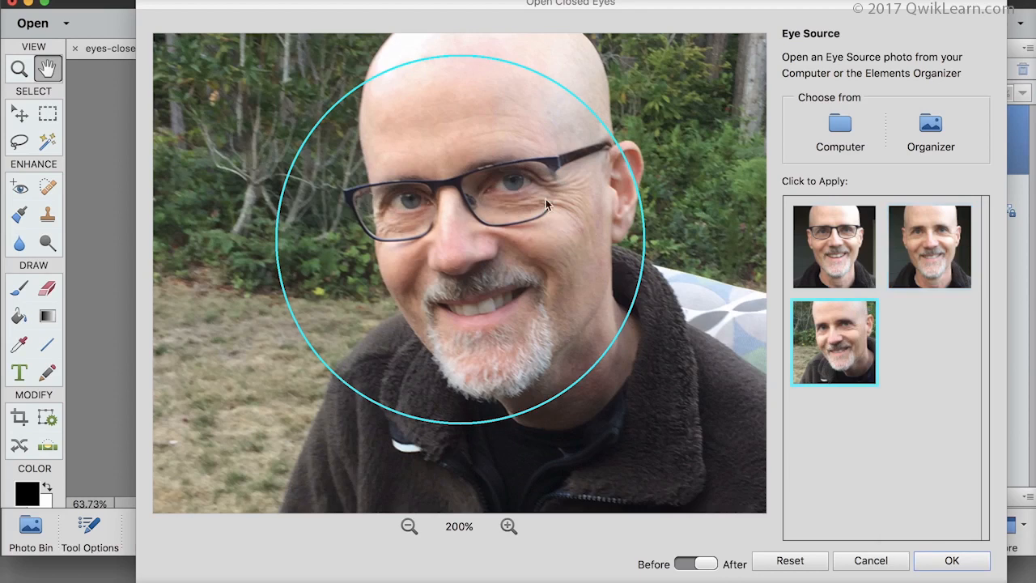
mouse_move(581, 205)
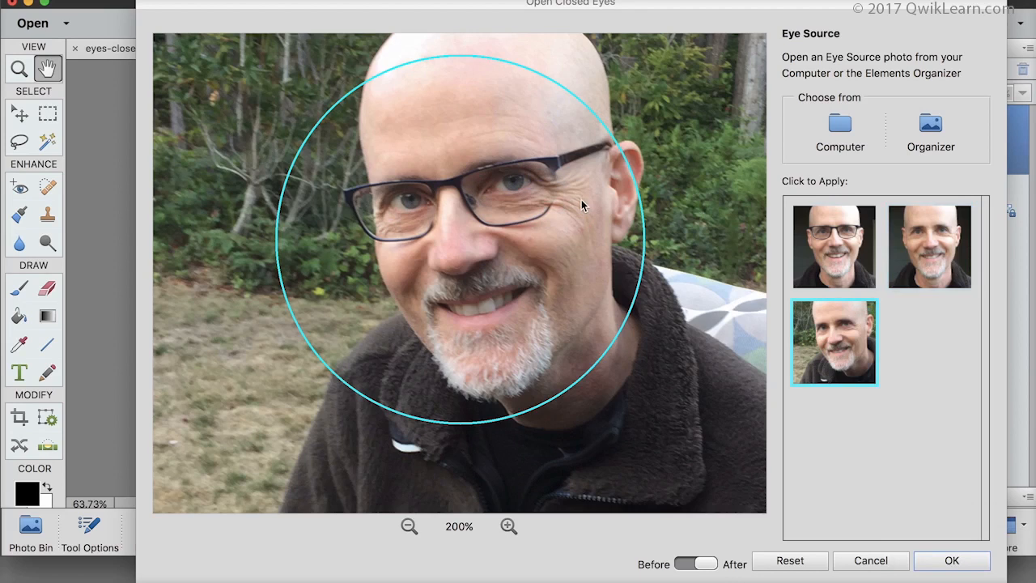
mouse_move(799, 205)
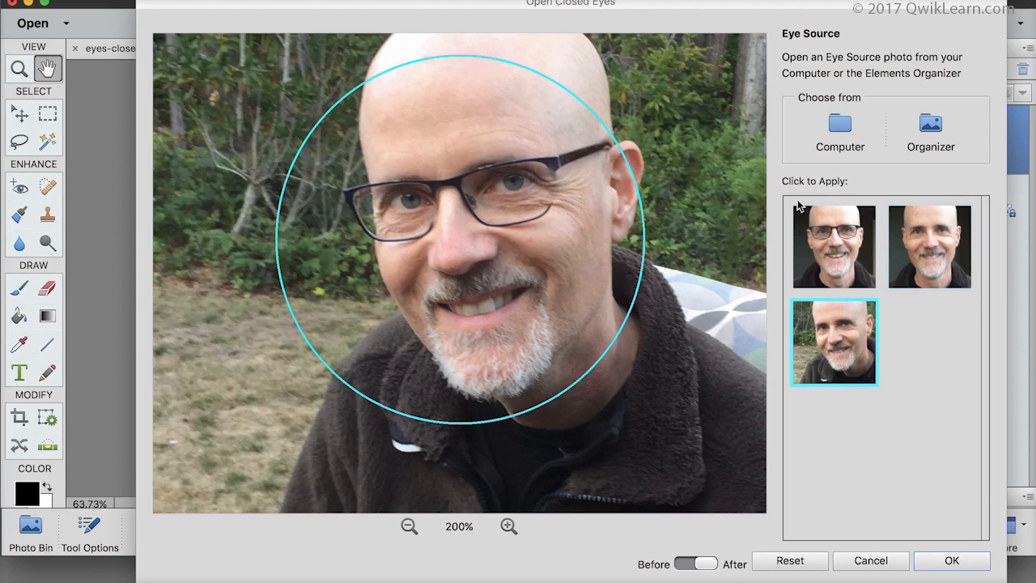
click(833, 246)
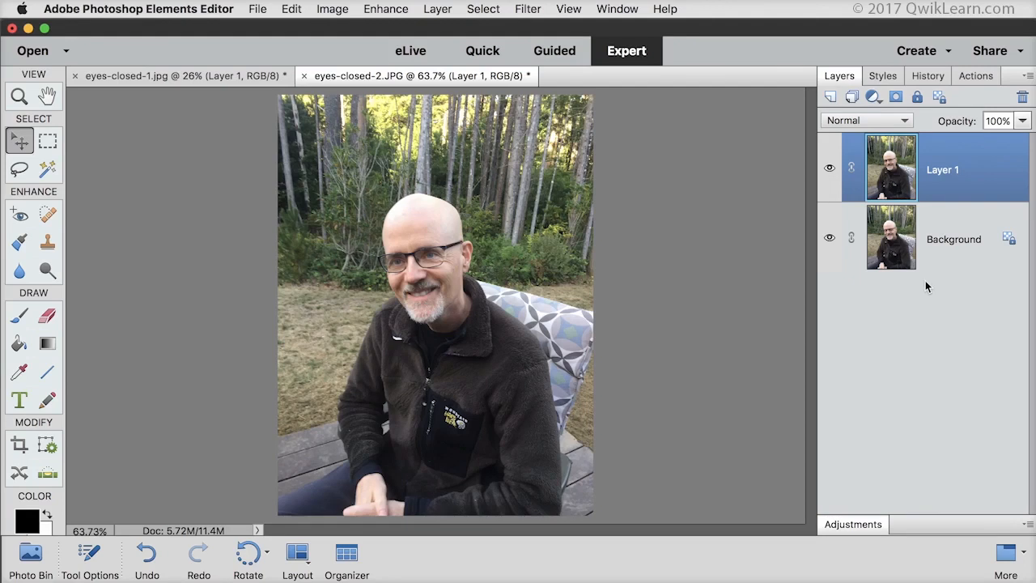
Step: Add a layer mask to Layer 1 and select the Brush tool
click(895, 96)
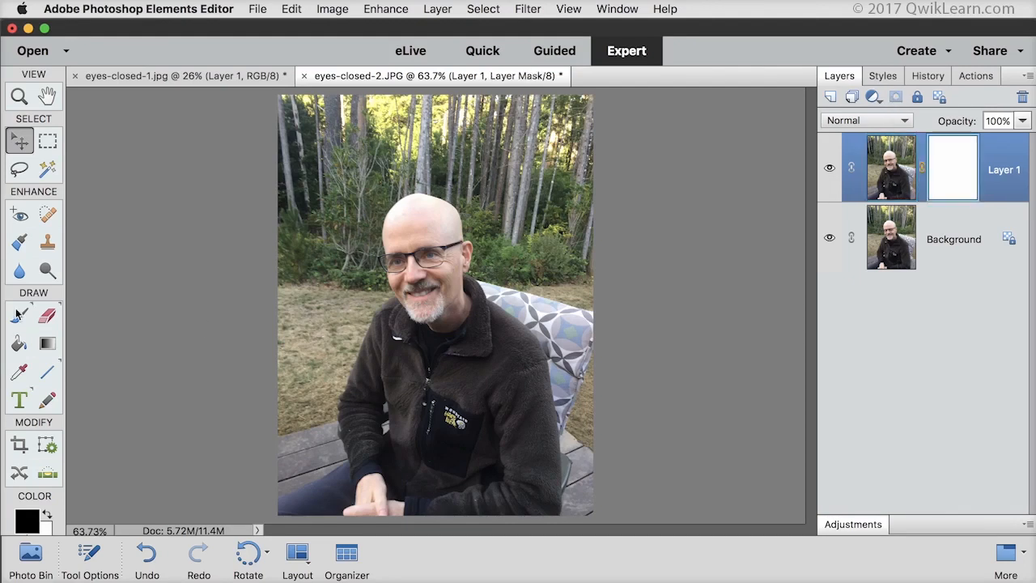
click(20, 314)
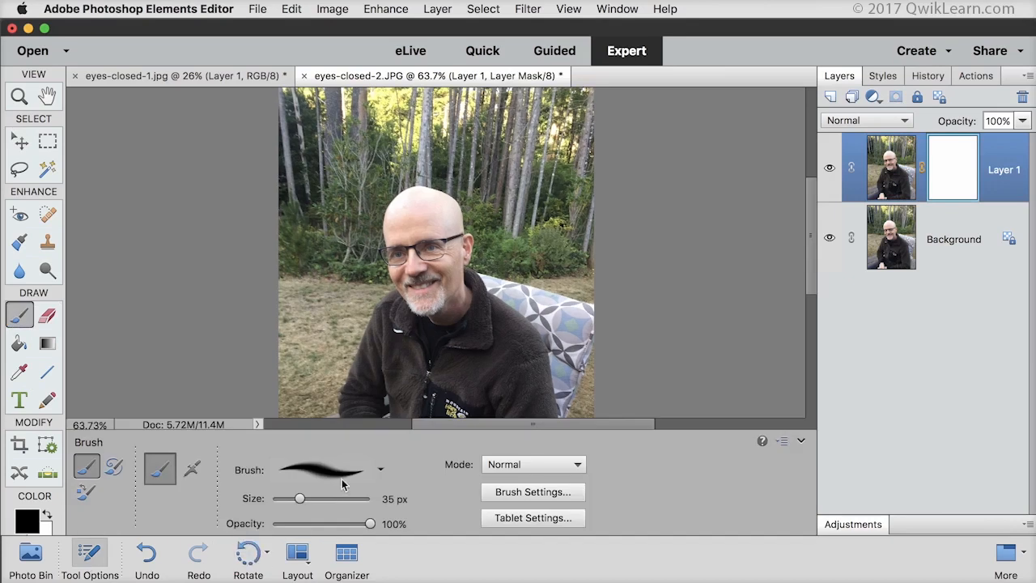
mouse_move(352, 475)
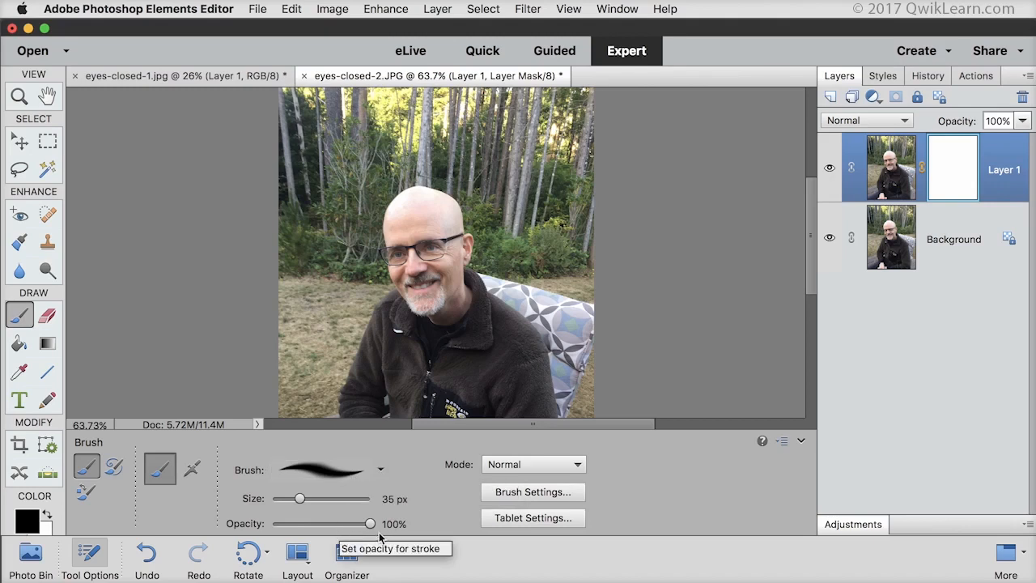
mouse_move(533, 464)
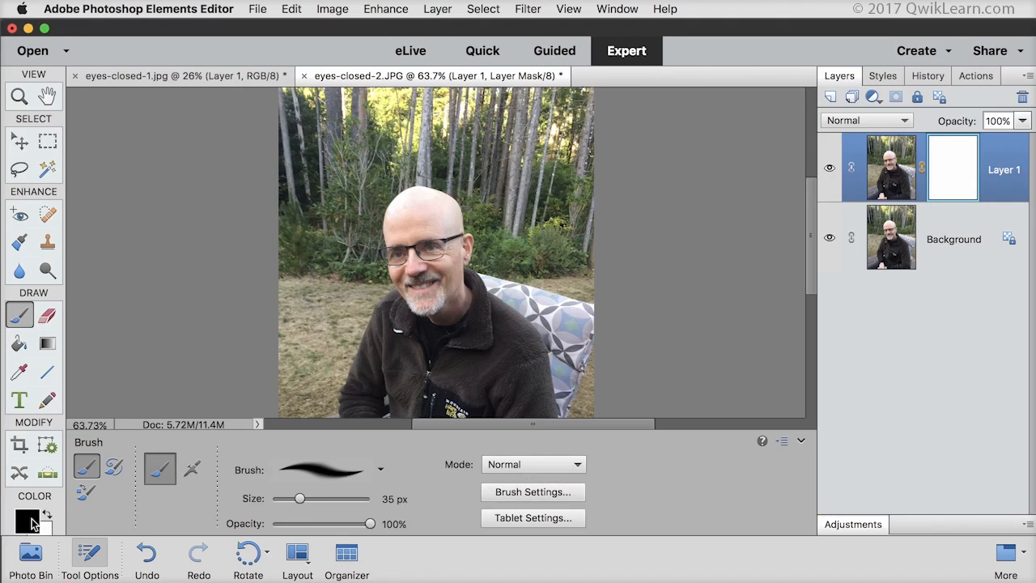
mouse_move(29, 522)
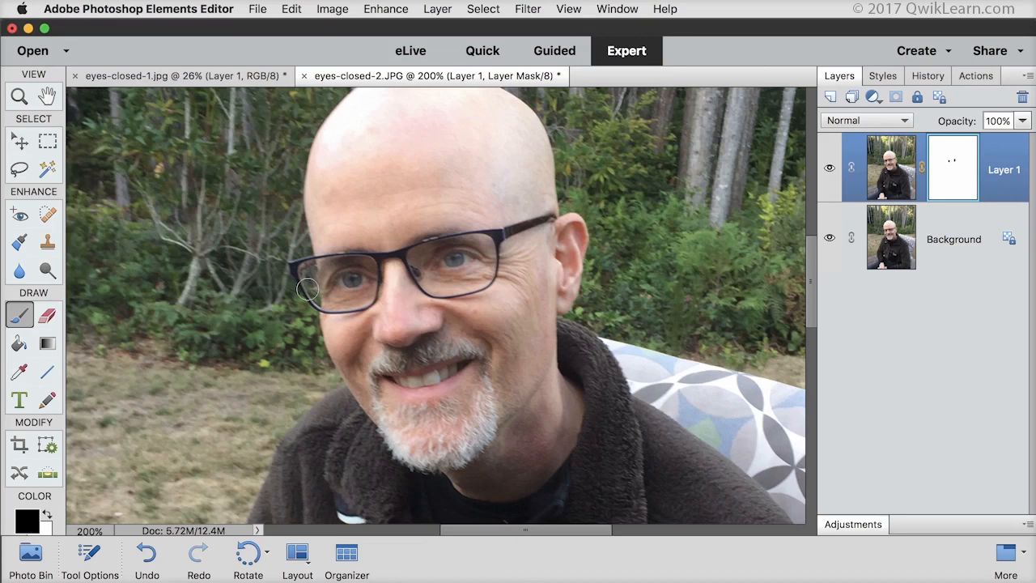
mouse_move(314, 278)
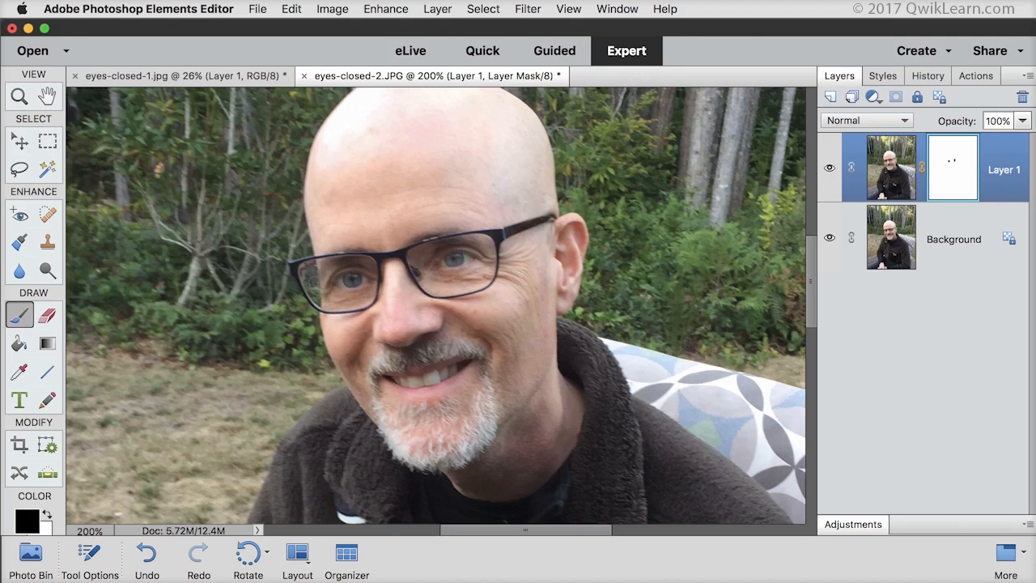
mouse_move(314, 293)
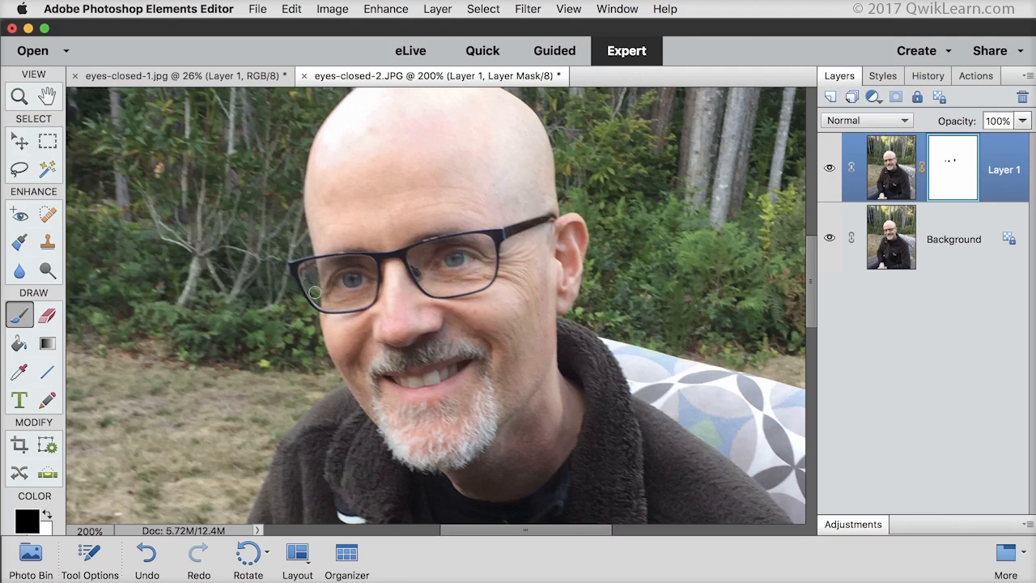
mouse_move(664, 246)
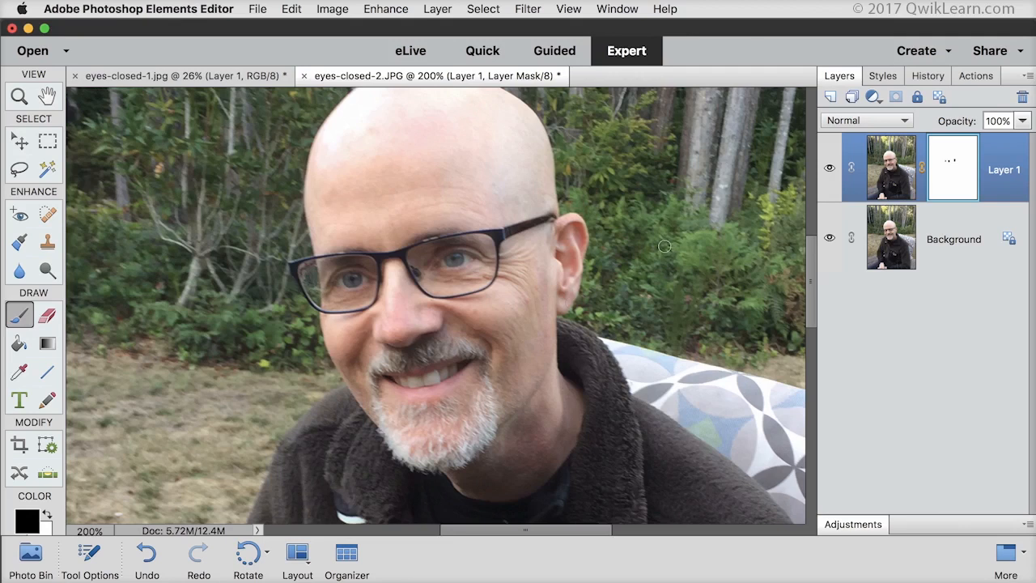